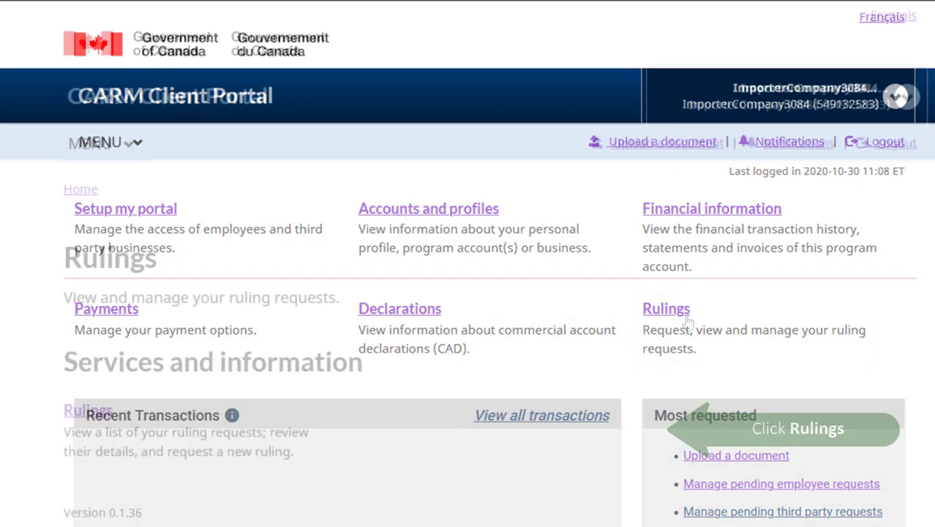
Step: Go from the portal home page into the Rulings requests list
{"action": "left_click", "coordinate": [665, 308]}
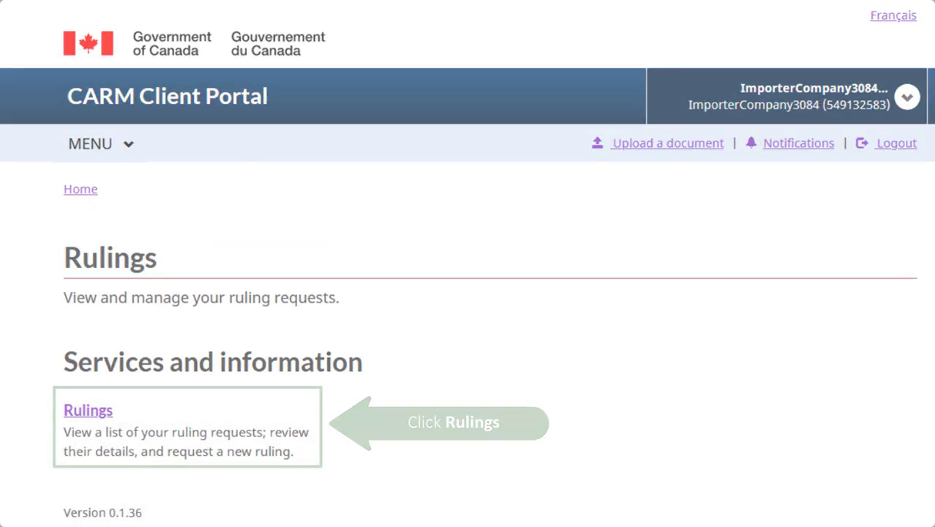
{"action": "left_click", "coordinate": [88, 410]}
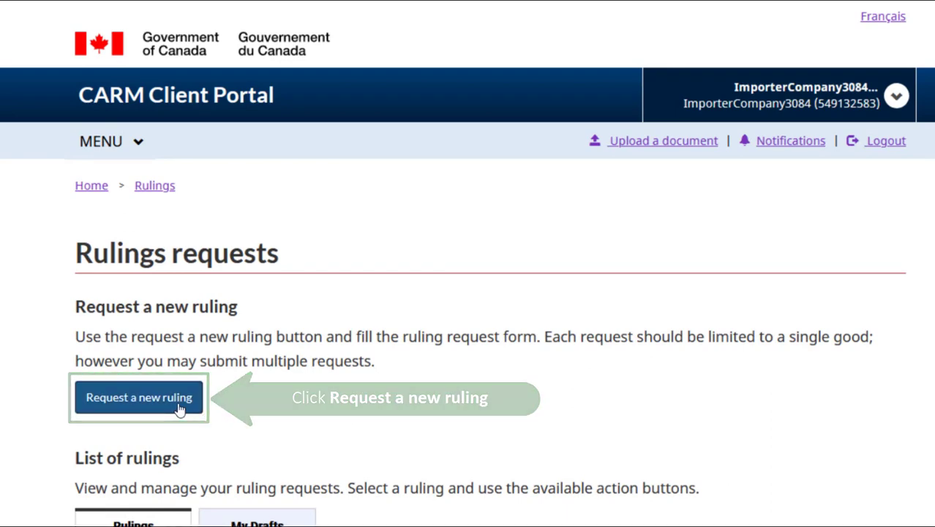
Step: Begin a new ruling request with Tariff Classification as the request type
{"action": "left_click", "coordinate": [138, 398]}
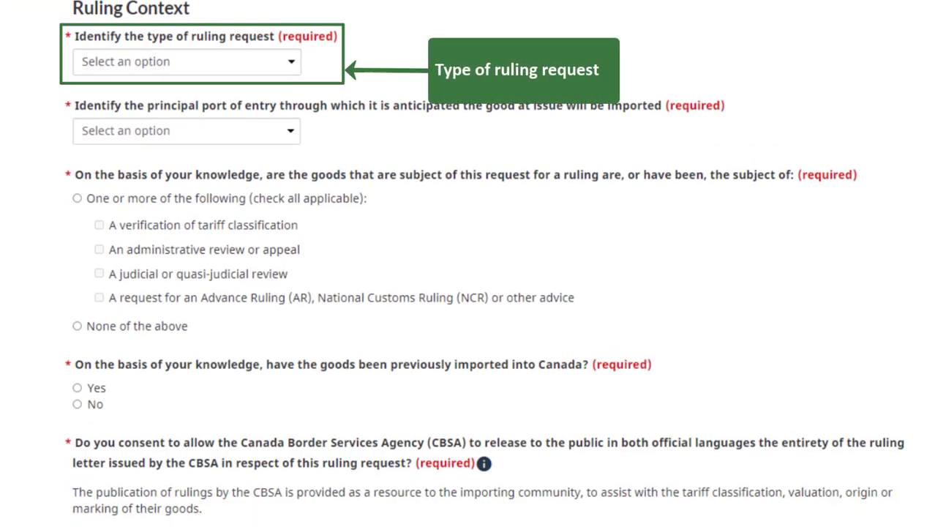
{"action": "mouse_move", "coordinate": [296, 68]}
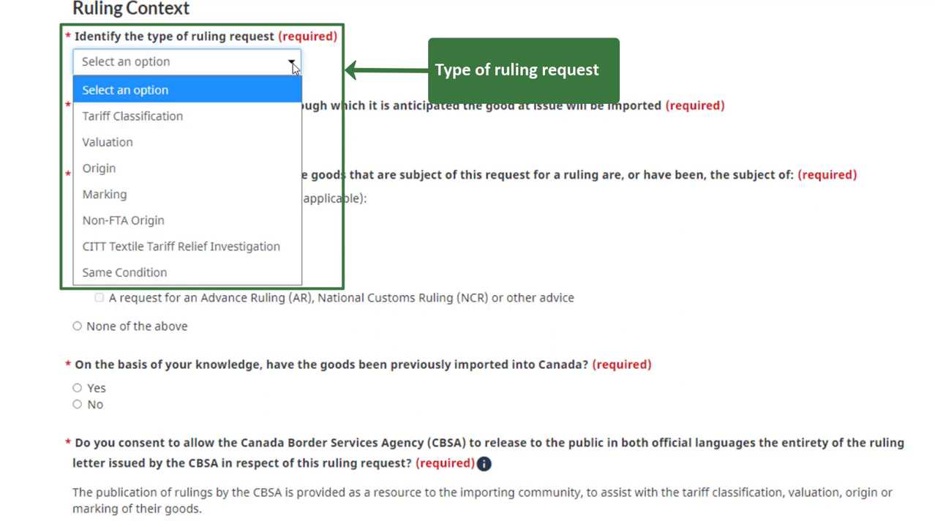
{"action": "mouse_move", "coordinate": [284, 102]}
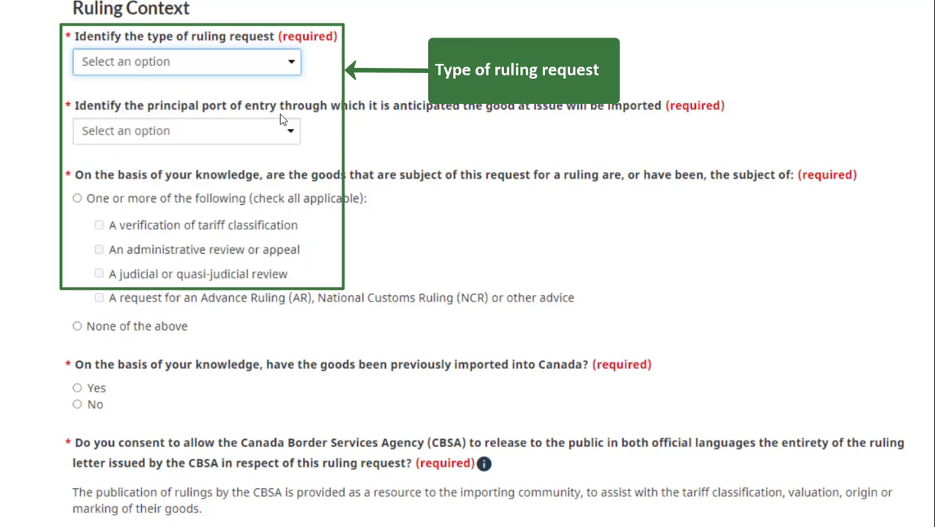
{"action": "left_click", "coordinate": [187, 61]}
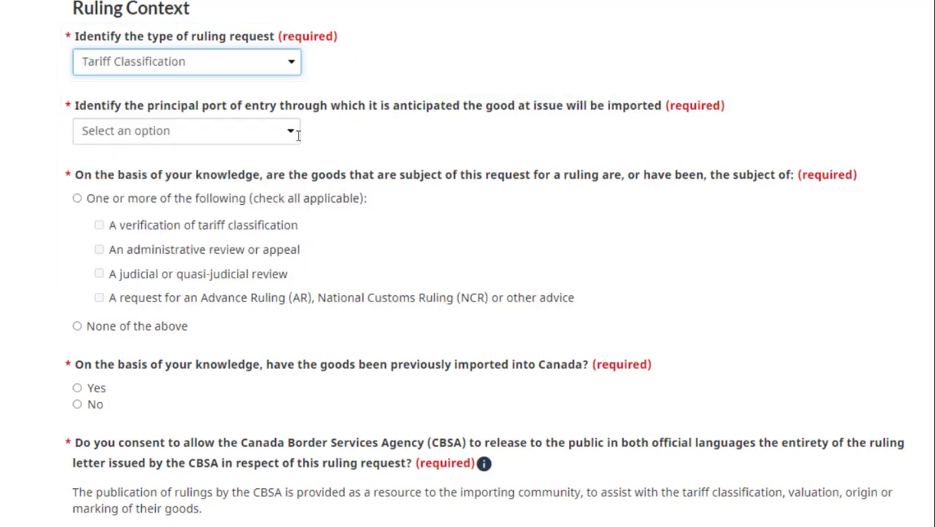
Step: Filter ports by 'winds' and choose 453 - Windsor - Ambassador Bridge as principal port of entry
{"action": "left_click", "coordinate": [188, 130]}
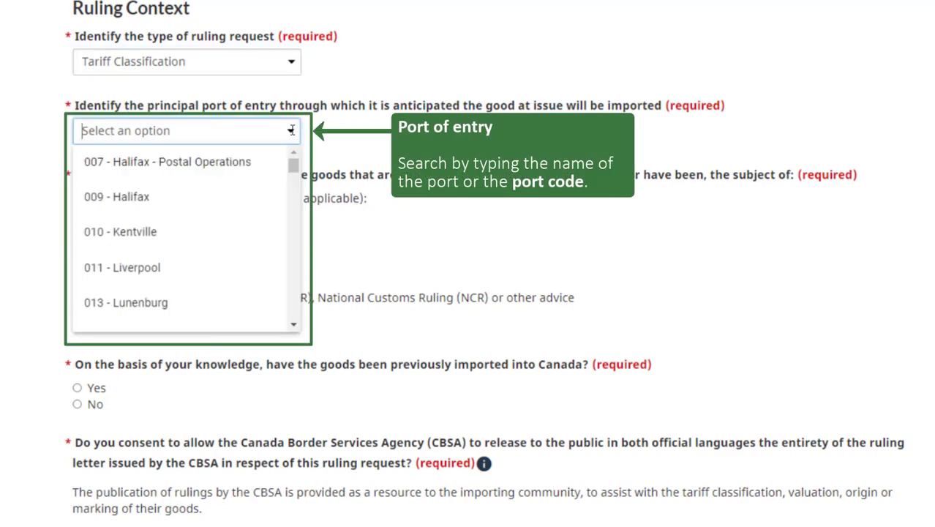
{"action": "type", "text": "wi"}
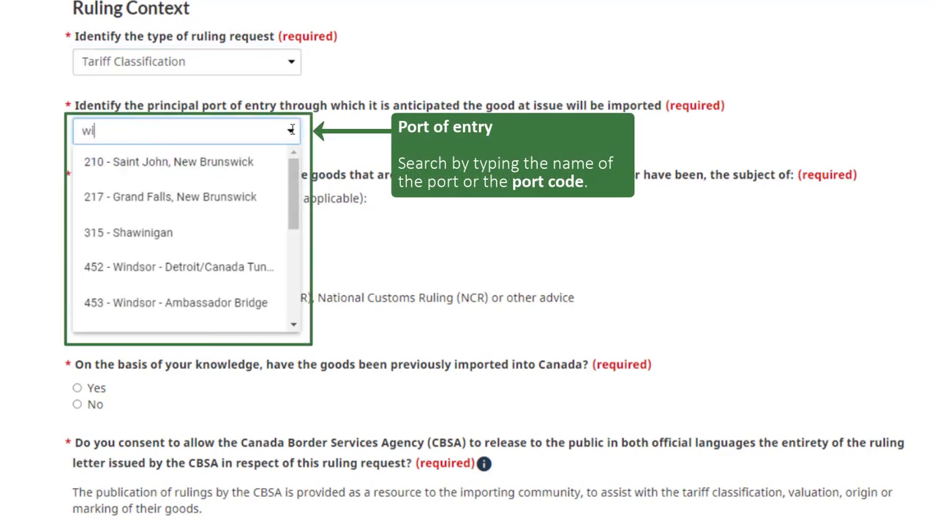
{"action": "type", "text": "nds"}
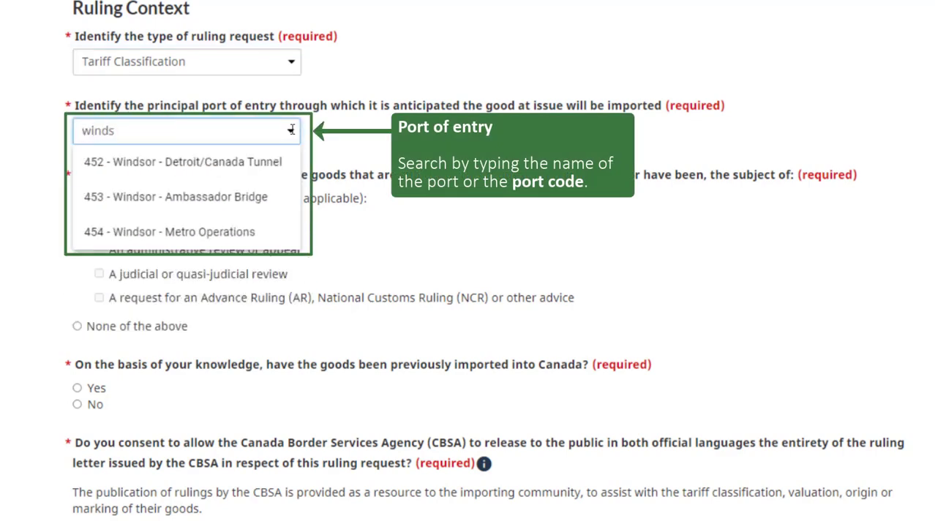
{"action": "mouse_move", "coordinate": [287, 199]}
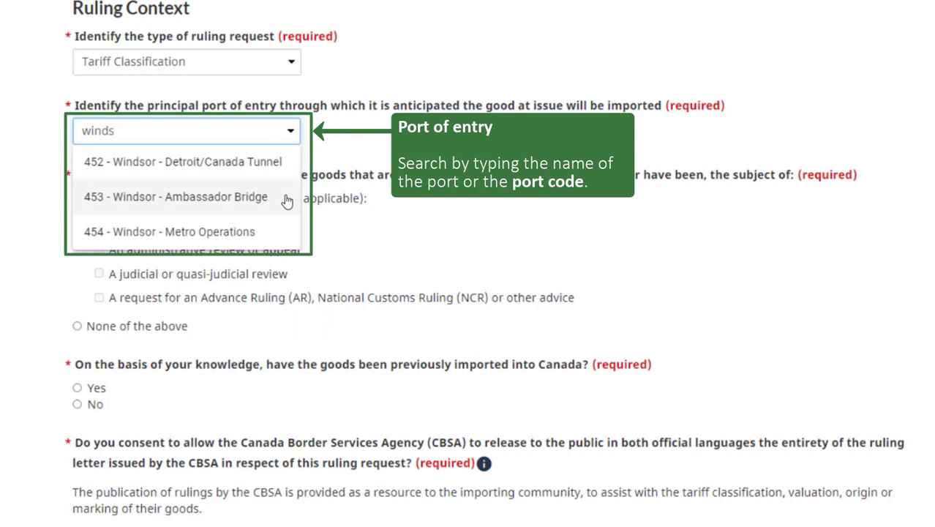
{"action": "left_click", "coordinate": [176, 196]}
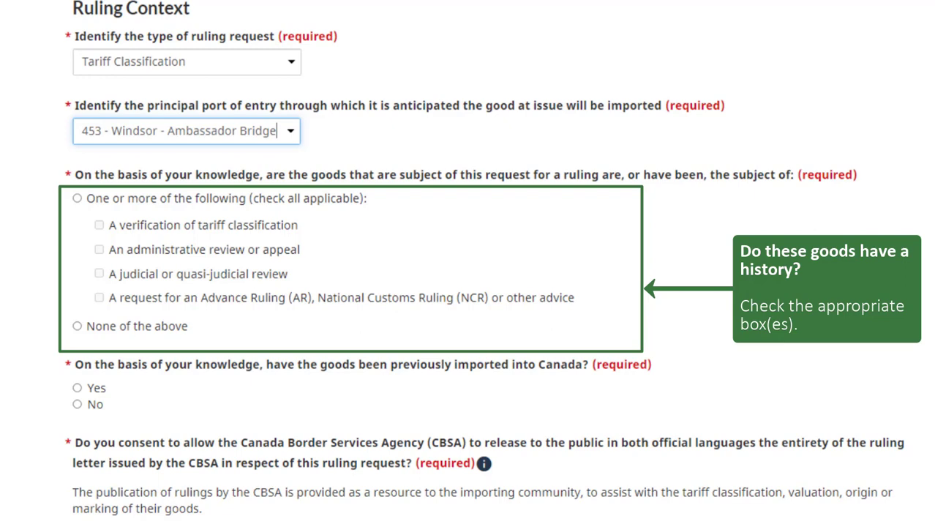
Step: Answer None of the above for prior proceedings and No for previous imports into Canada
{"action": "left_click", "coordinate": [78, 325]}
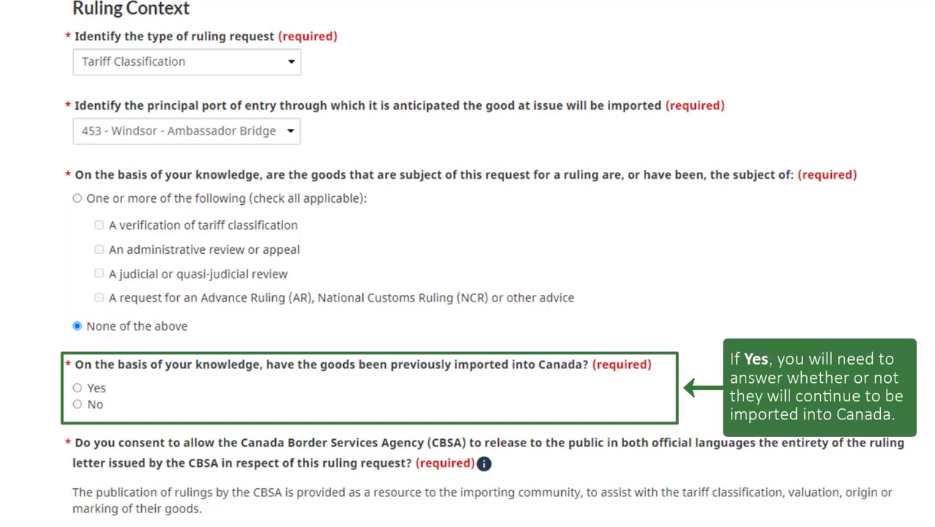
{"action": "mouse_move", "coordinate": [79, 392]}
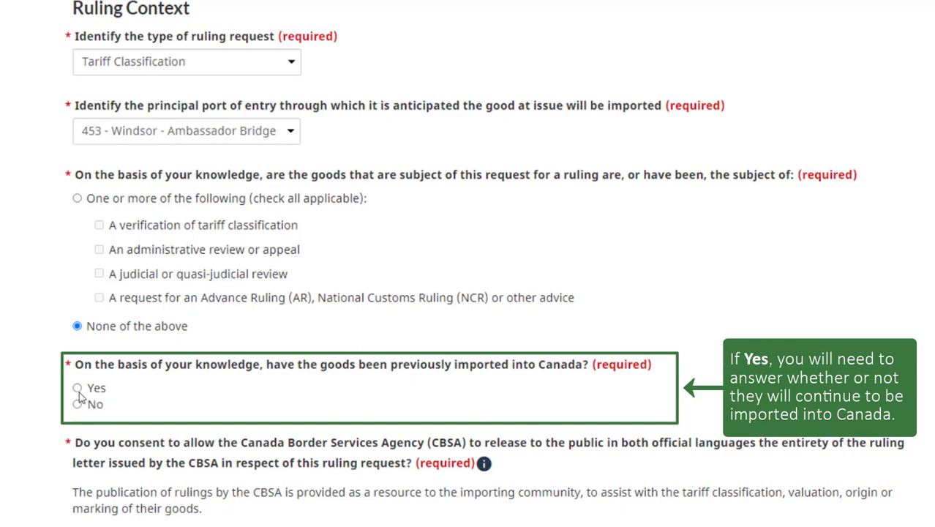
{"action": "left_click", "coordinate": [78, 388]}
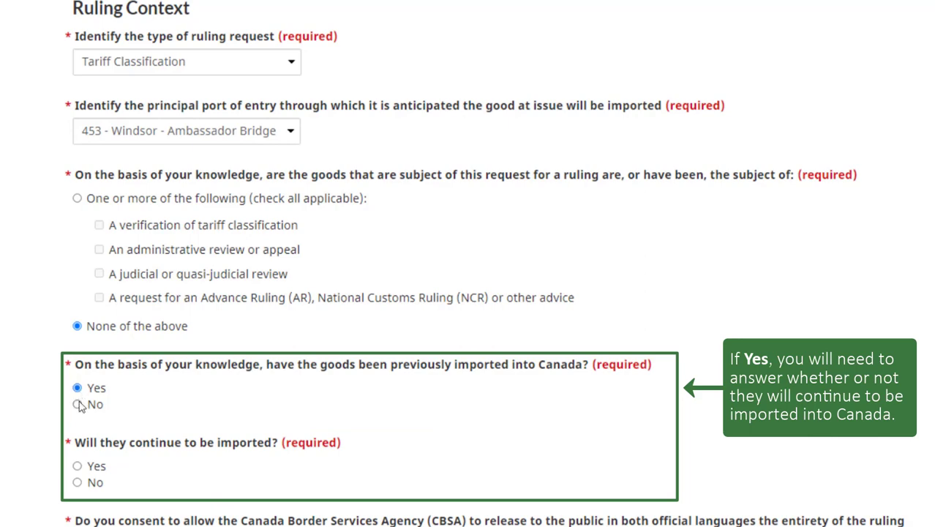
{"action": "left_click", "coordinate": [78, 404]}
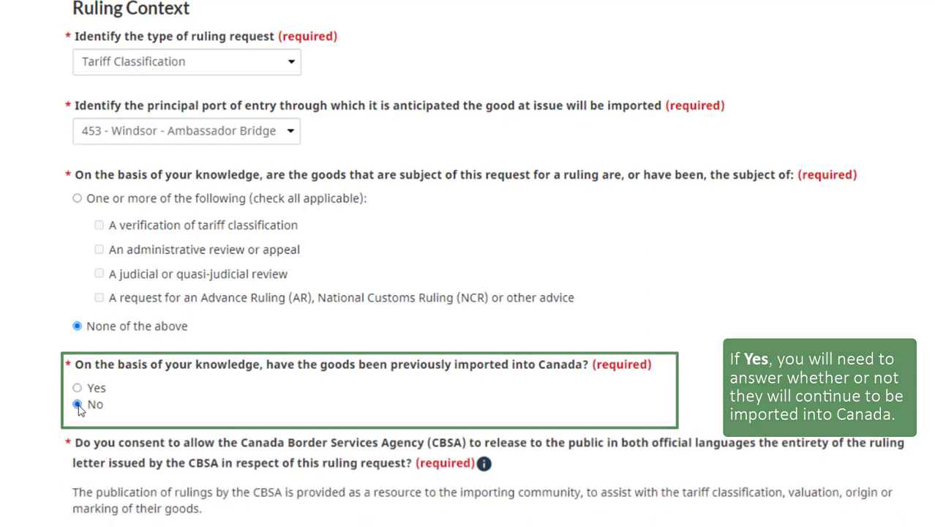
{"action": "scroll", "scroll_direction": "down", "scroll_amount": 3}
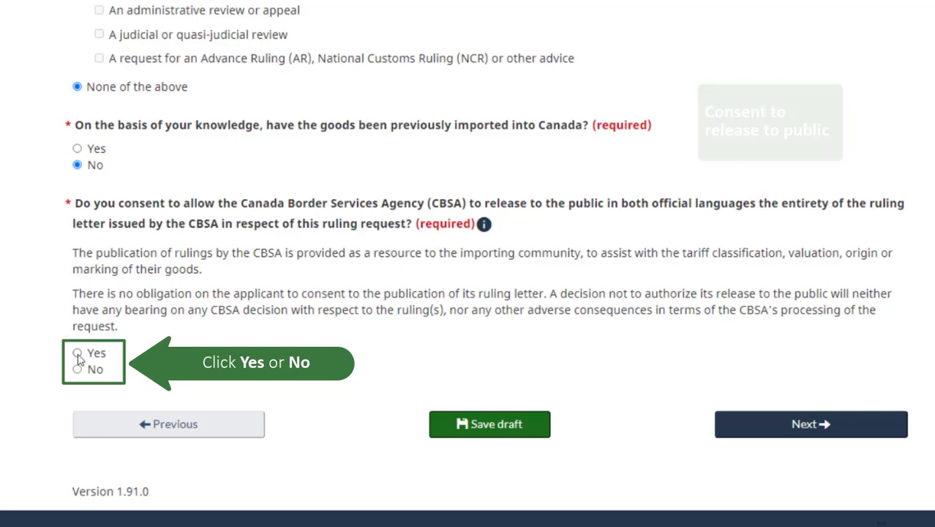
Step: Answer Yes to consenting to public release of the ruling letter
{"action": "left_click", "coordinate": [78, 351]}
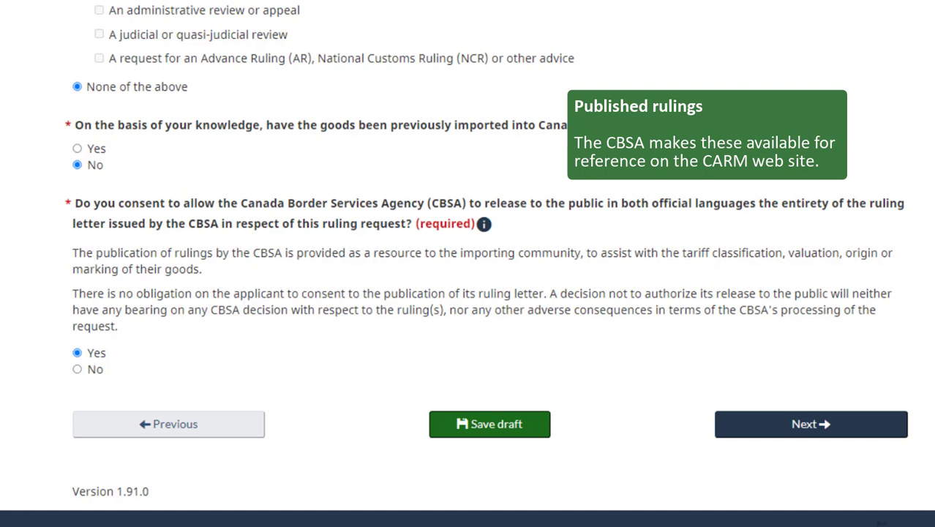
{"action": "mouse_move", "coordinate": [488, 424]}
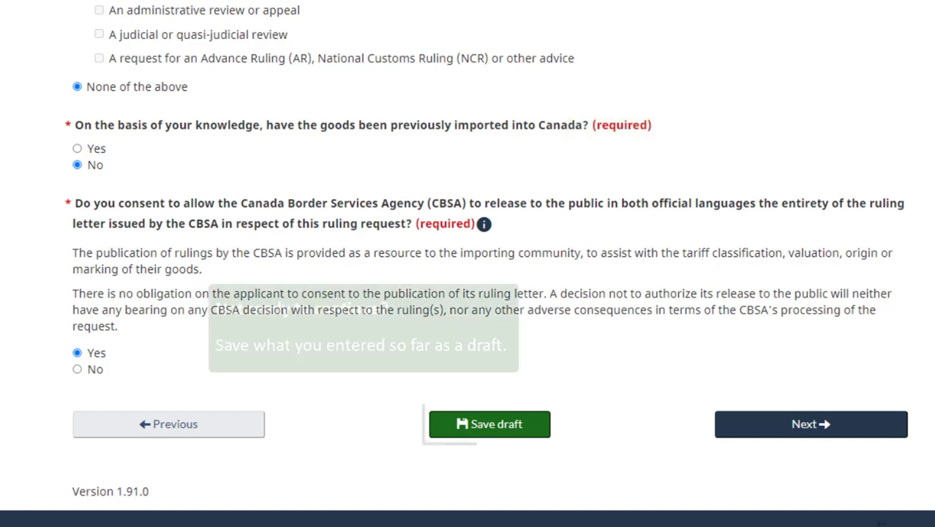
{"action": "mouse_move", "coordinate": [489, 424]}
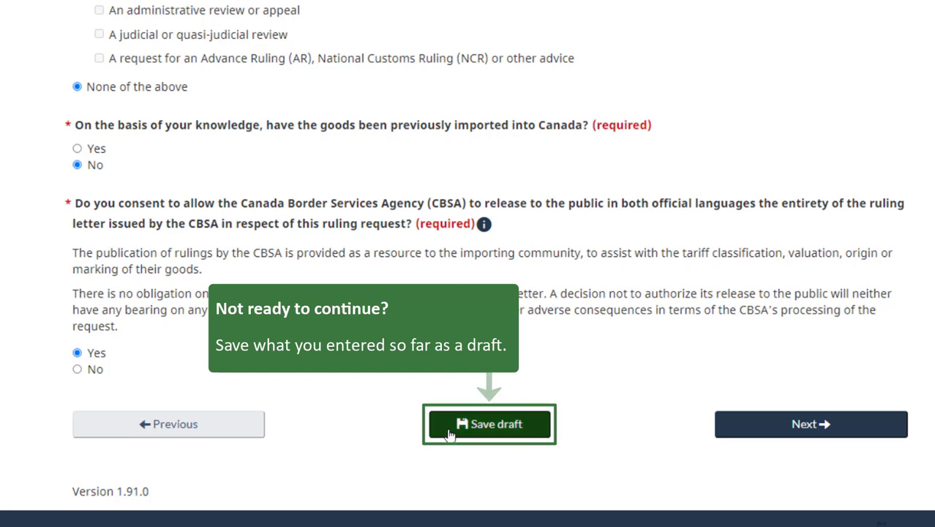
Step: Save the ruling request as a draft named 'Lumber - Wenge'
{"action": "left_click", "coordinate": [488, 424]}
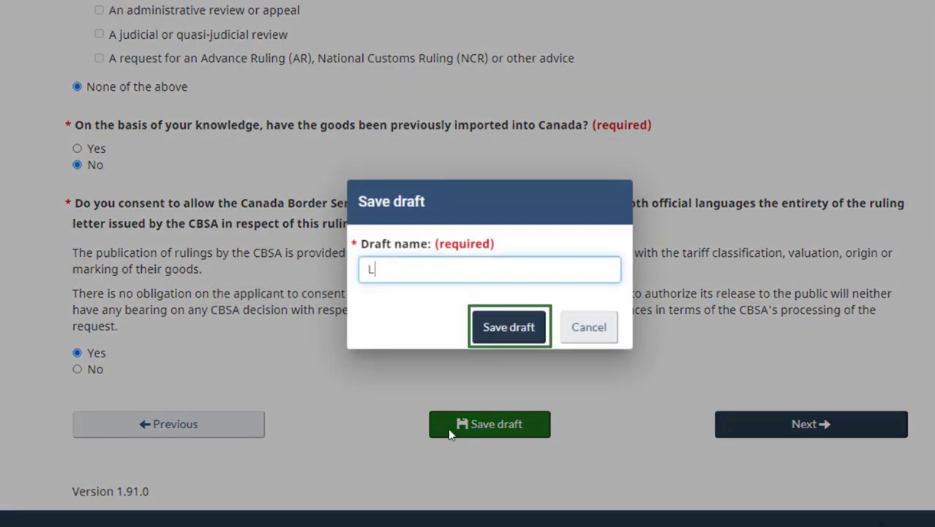
{"action": "type", "text": "umber - We"}
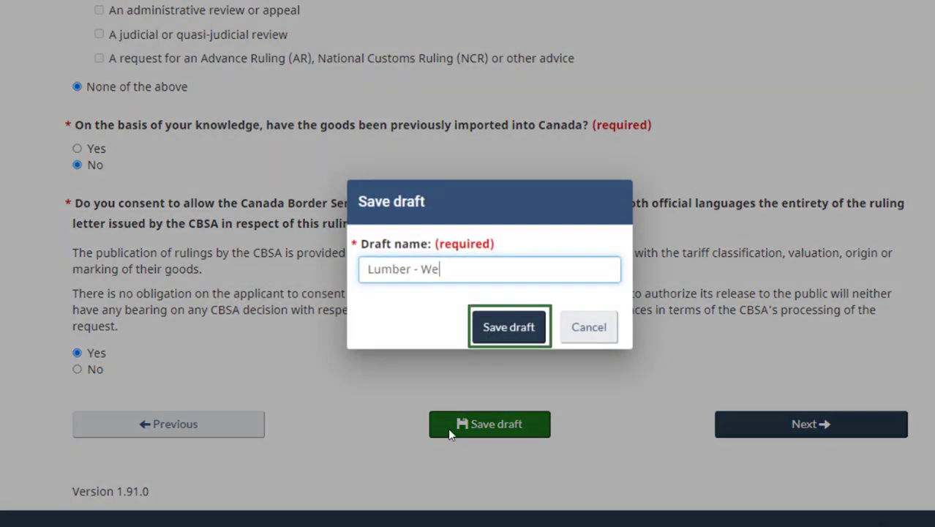
{"action": "type", "text": "nge"}
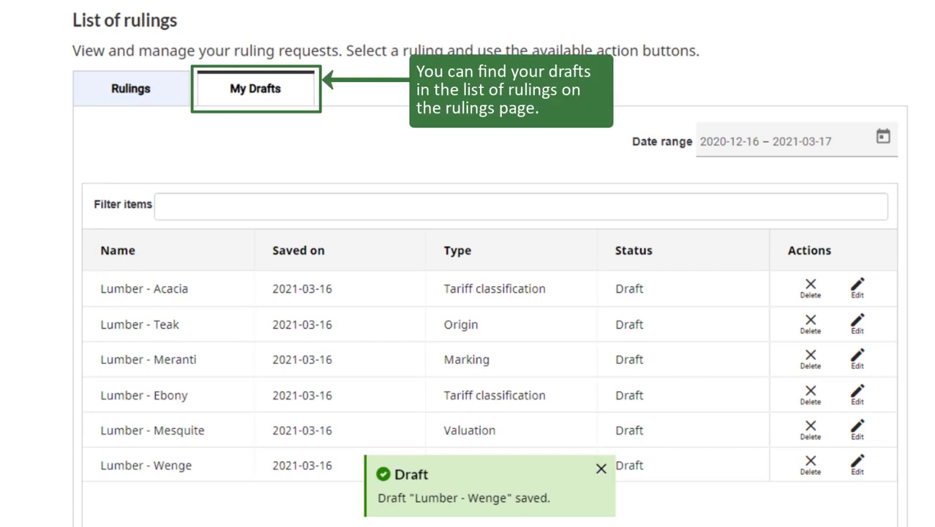
Step: Dismiss the draft-saved notice and reopen a draft from My Drafts for editing
{"action": "left_click", "coordinate": [599, 468]}
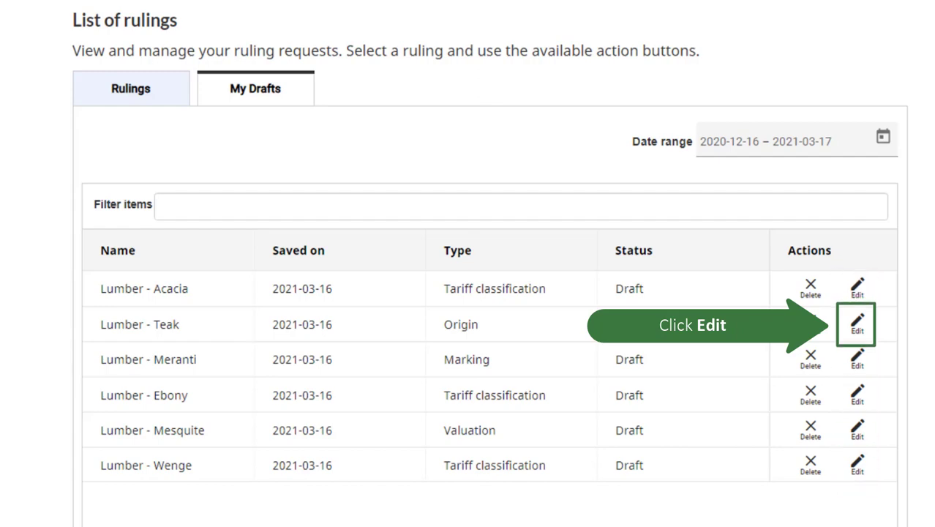
{"action": "left_click", "coordinate": [857, 321]}
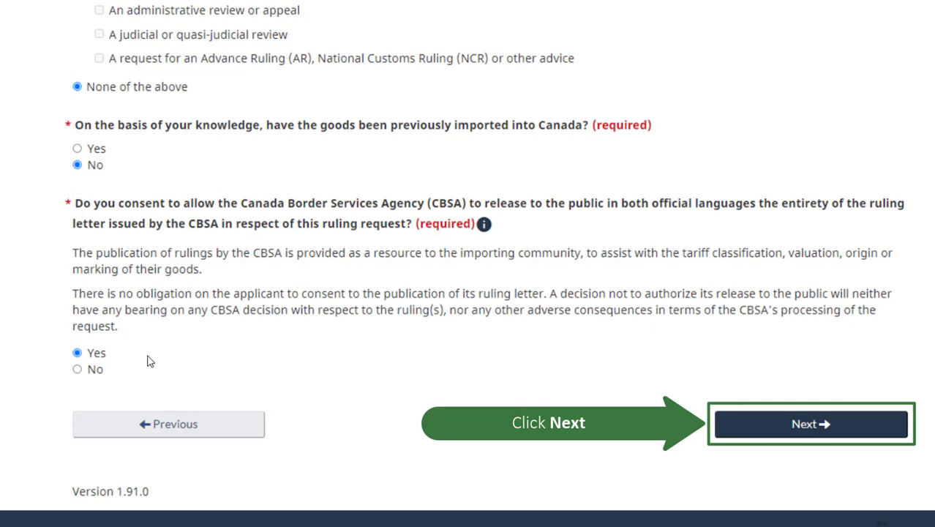
Step: Move to the next form page and enter proposed tariff classification 3903.11.39.04
{"action": "left_click", "coordinate": [810, 425]}
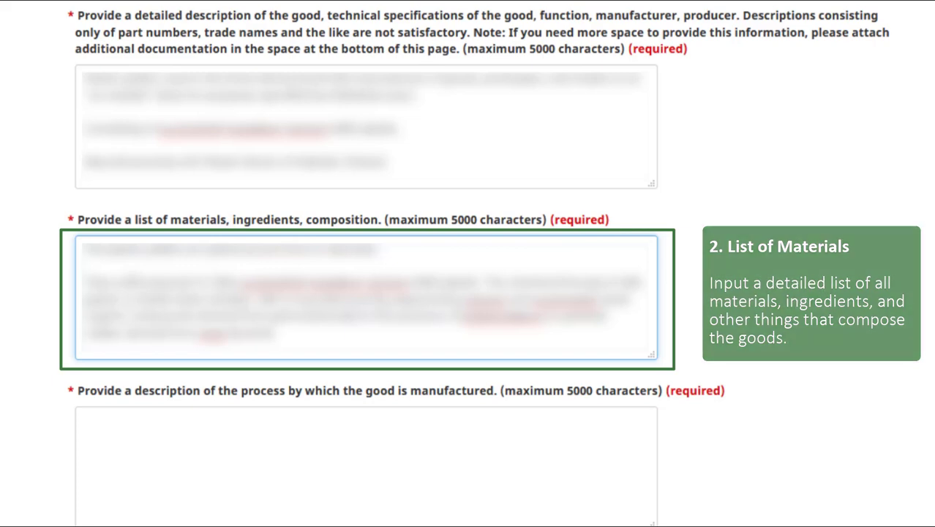
{"action": "scroll", "scroll_direction": "down", "scroll_amount": 3}
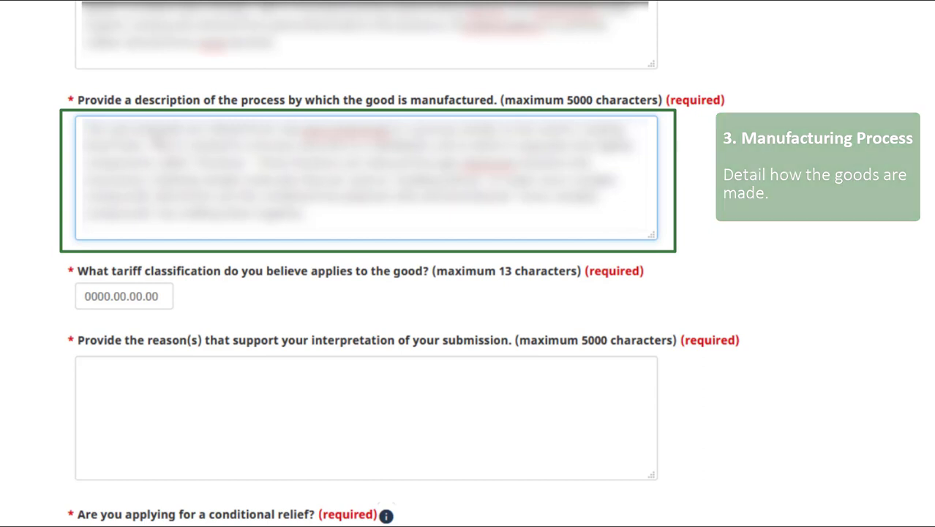
{"action": "left_click", "coordinate": [123, 296]}
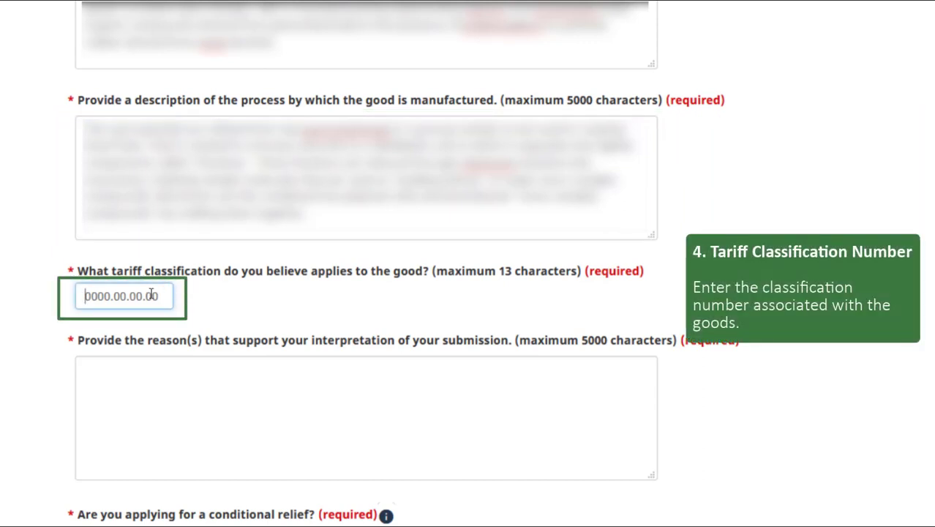
{"action": "type", "text": "3903.11.39.04"}
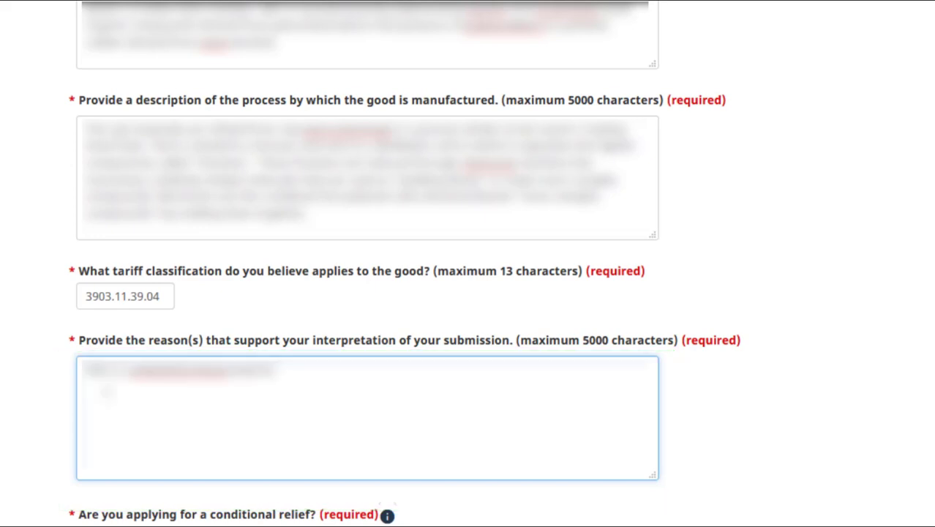
Step: Choose Yes for conditional relief and begin entering tariff item 'xxxx'
{"action": "scroll", "scroll_direction": "down", "scroll_amount": 3}
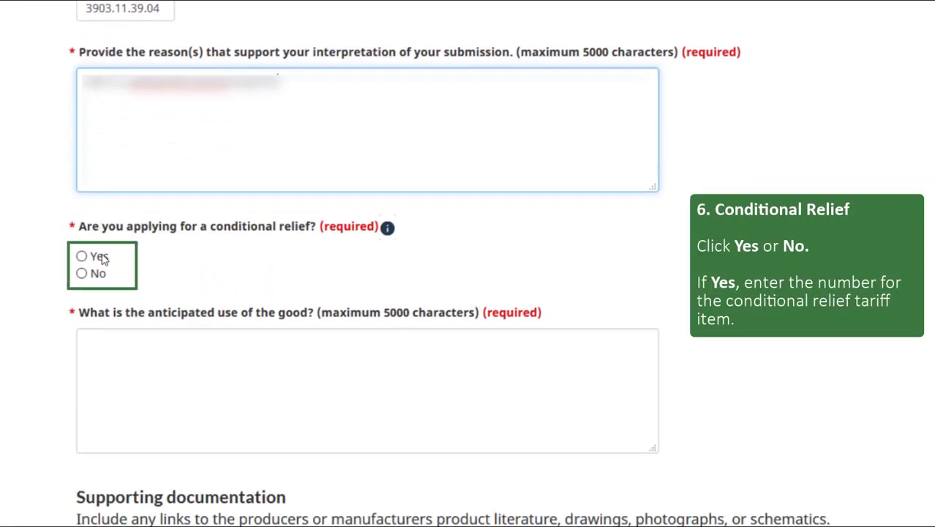
{"action": "left_click", "coordinate": [82, 254]}
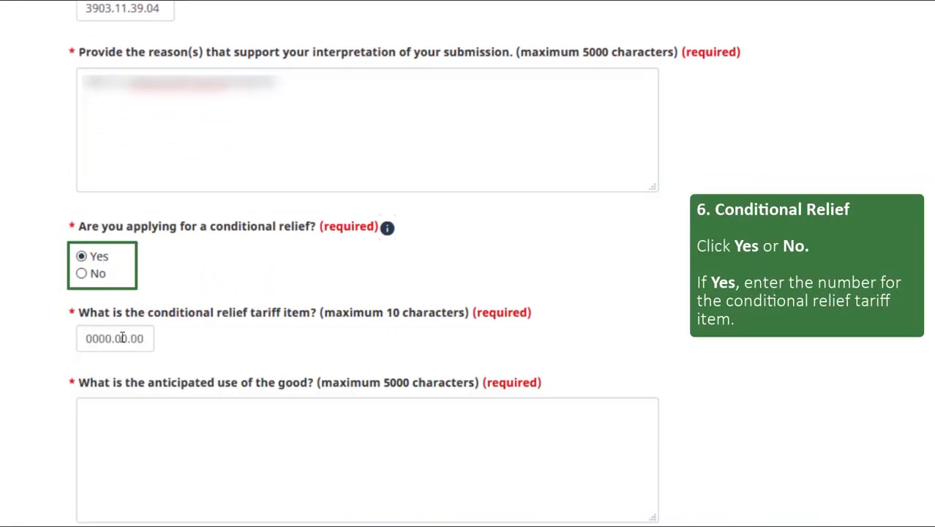
{"action": "left_click", "coordinate": [114, 338]}
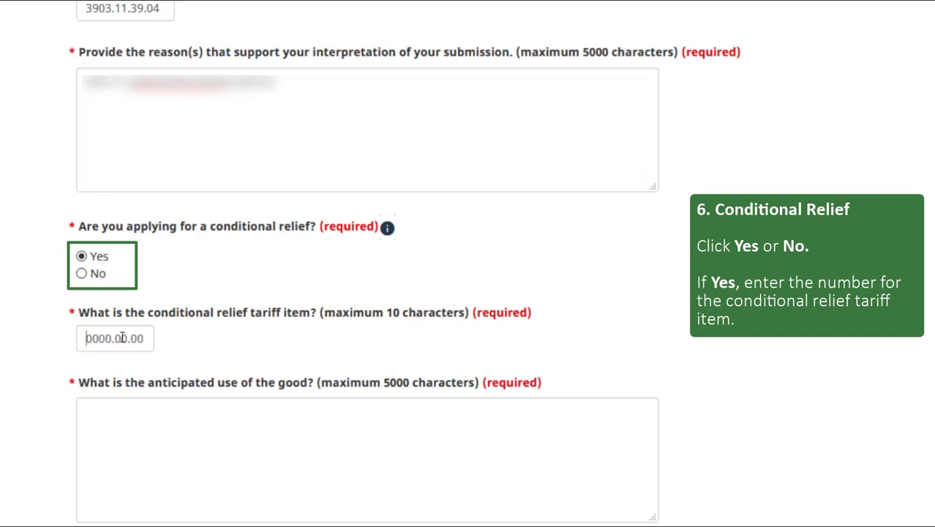
{"action": "left_click", "coordinate": [114, 338]}
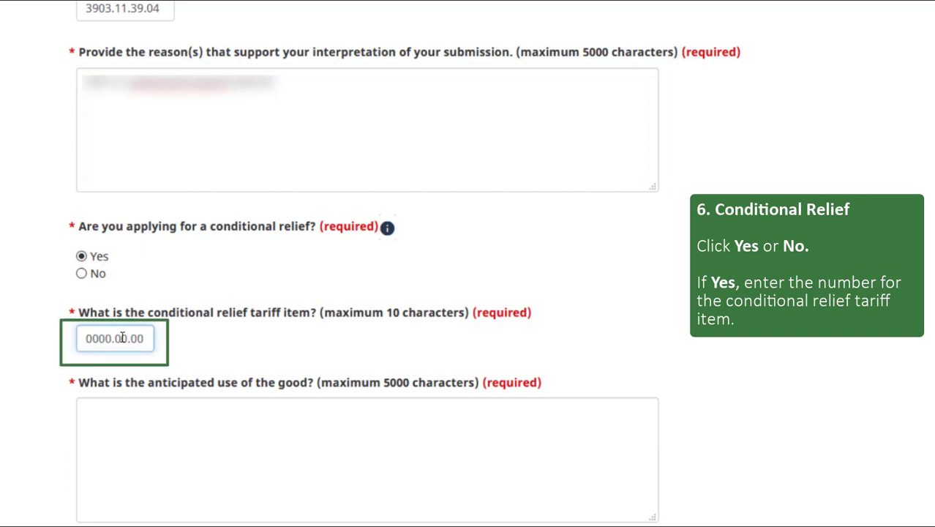
{"action": "type", "text": "xxxx"}
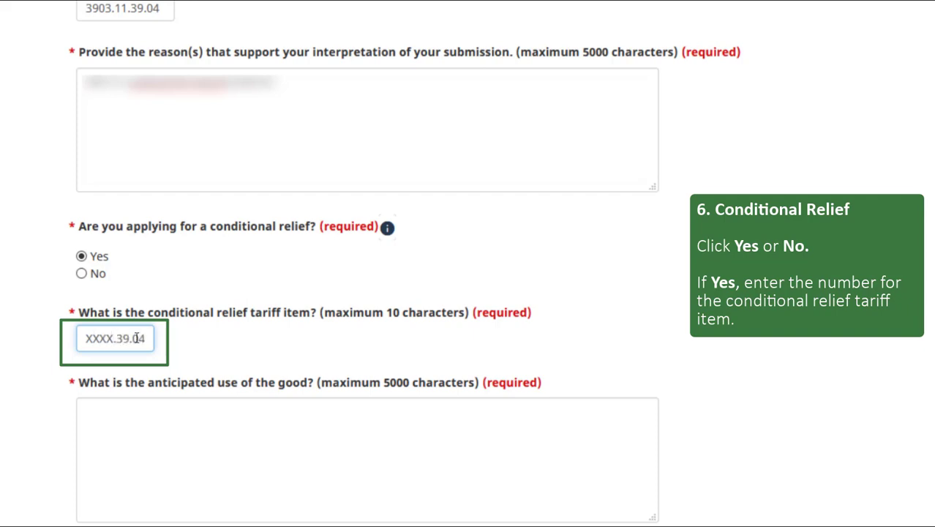
Step: Enter the good's anticipated use and move down to the packaging description
{"action": "scroll", "scroll_direction": "down", "scroll_amount": 3}
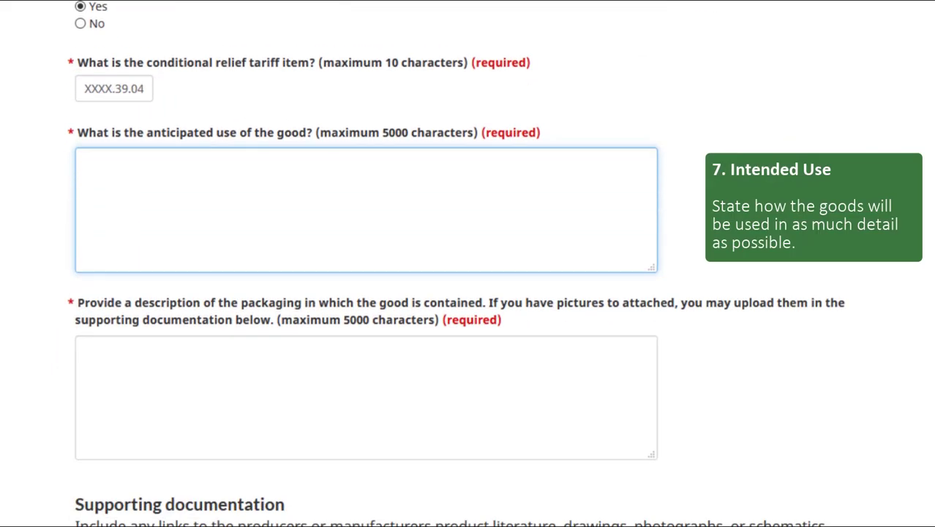
{"action": "left_click", "coordinate": [366, 208]}
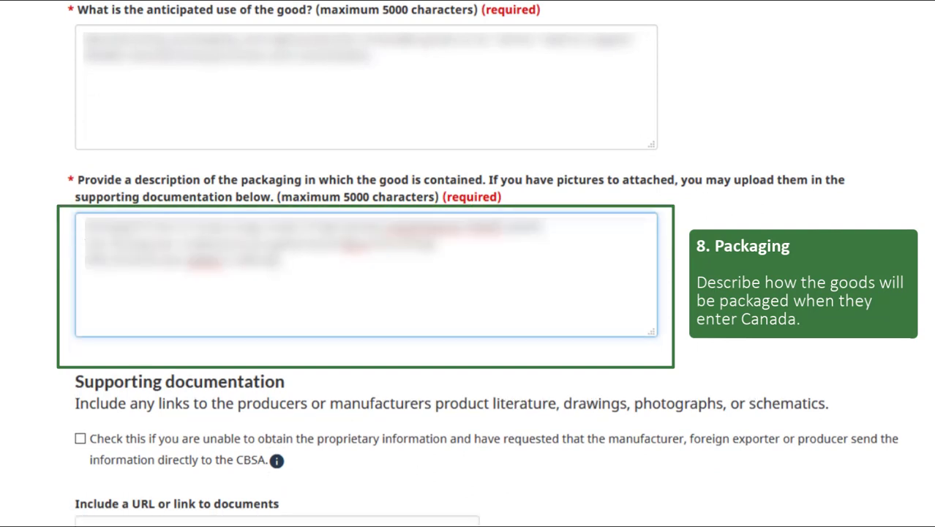
{"action": "scroll", "scroll_direction": "down", "scroll_amount": 3}
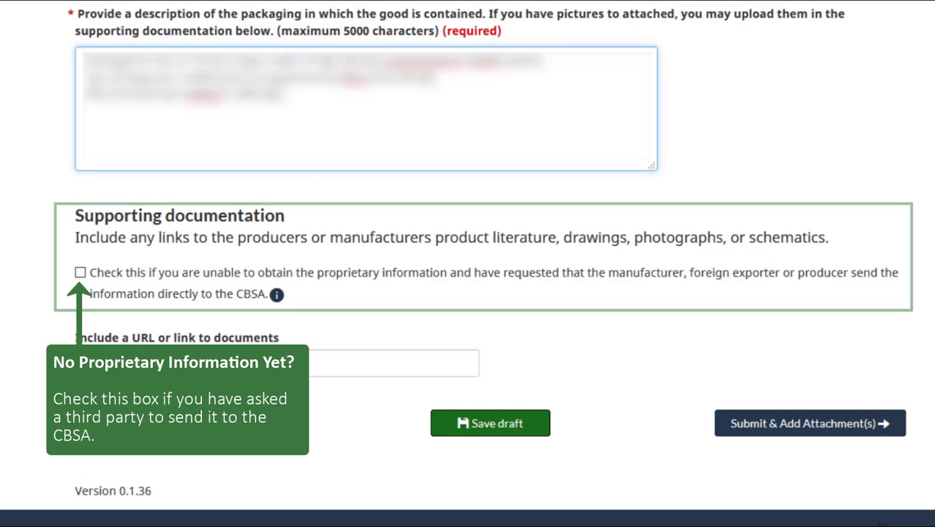
Step: Enter the documentation URL in the 'Include a URL or link to documents' box
{"action": "left_click", "coordinate": [277, 363]}
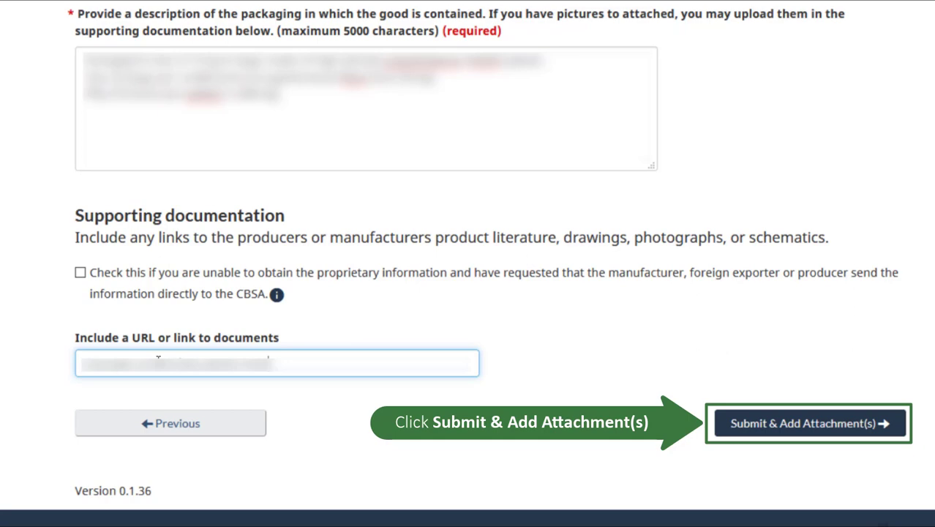
{"action": "left_click", "coordinate": [808, 423]}
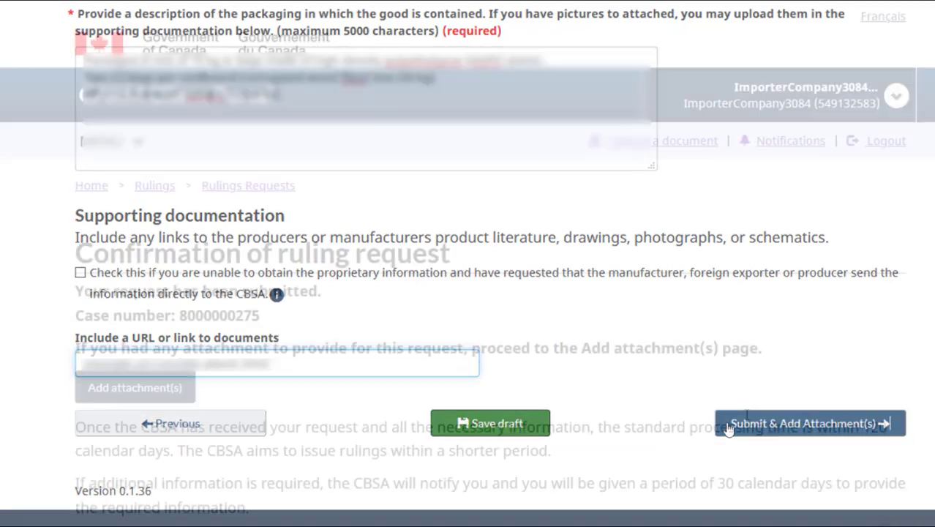
{"action": "left_click", "coordinate": [808, 423]}
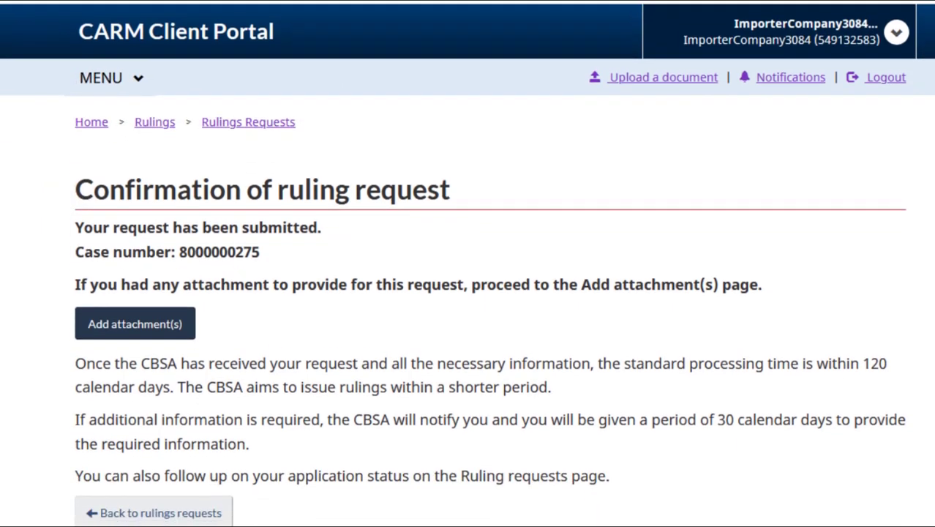
{"action": "scroll", "scroll_direction": "down", "scroll_amount": 3}
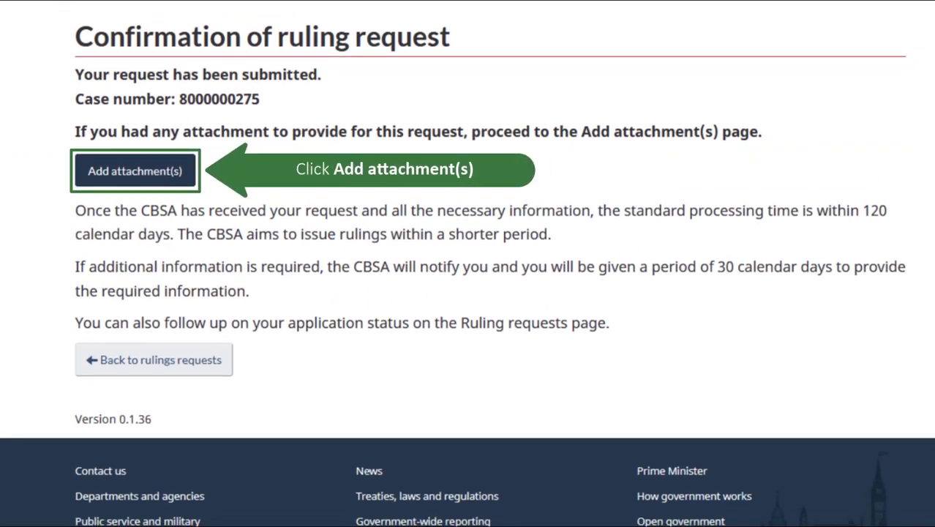
{"action": "mouse_move", "coordinate": [401, 197]}
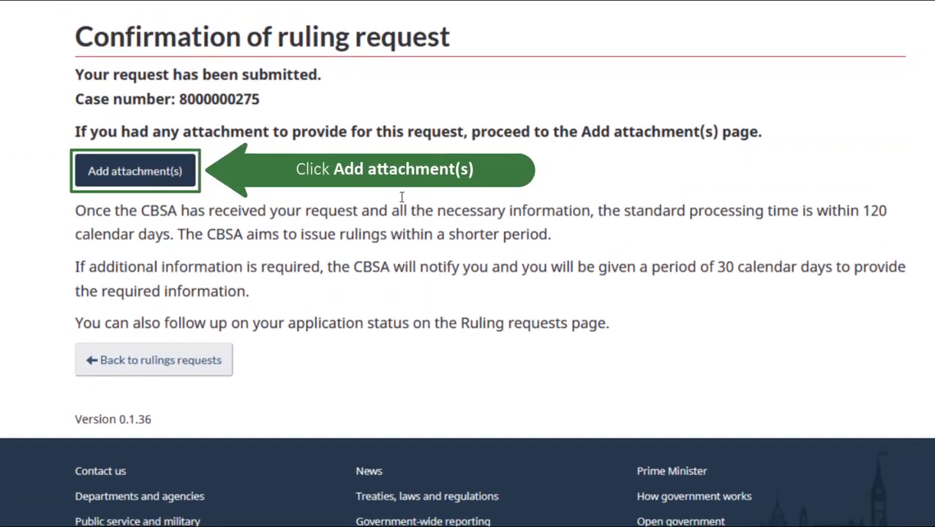
Step: Add ABS Technical Data Sheet.pdf (1.8 MB) from Downloads as an attachment for the request
{"action": "left_click", "coordinate": [134, 170]}
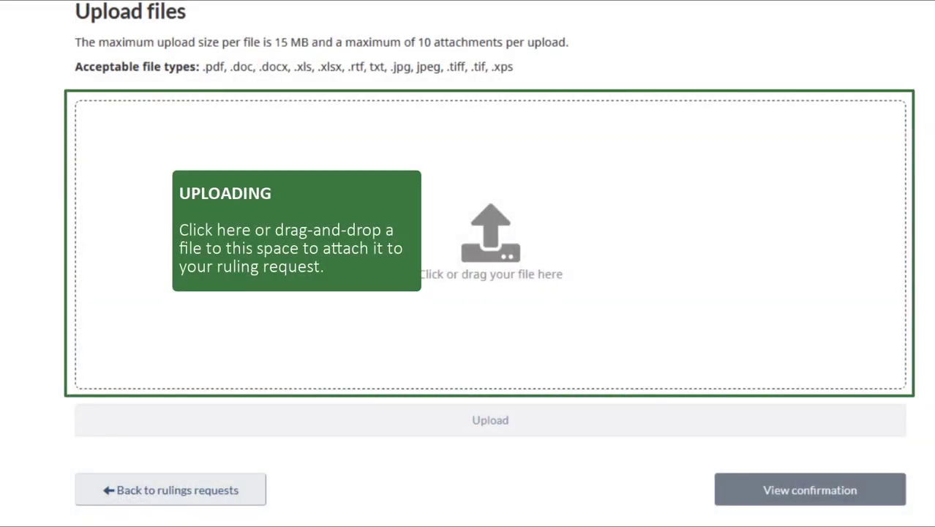
{"action": "left_click", "coordinate": [490, 234]}
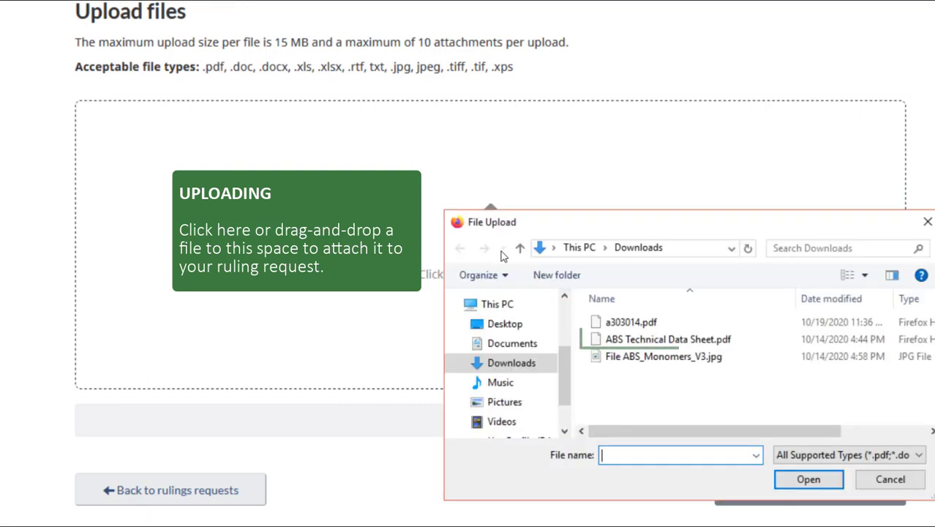
{"action": "left_click", "coordinate": [664, 340]}
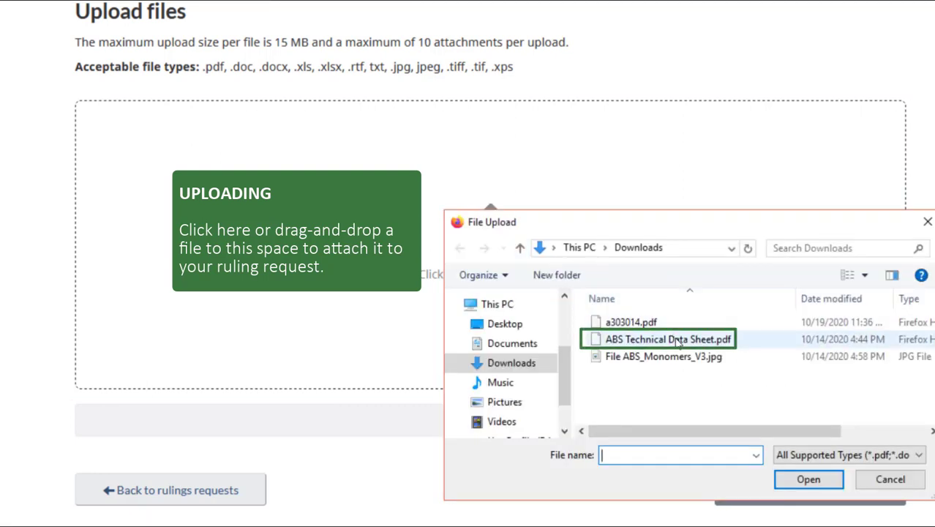
{"action": "left_click", "coordinate": [664, 339]}
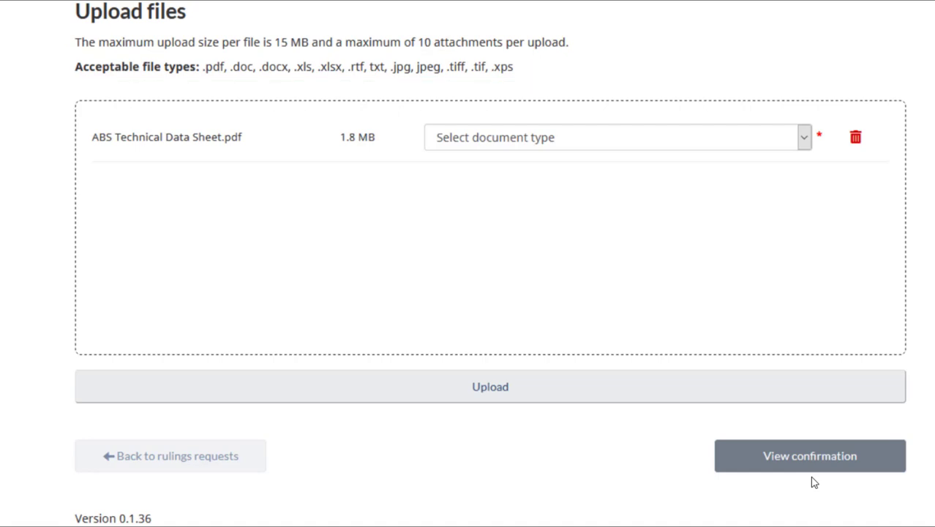
{"action": "left_click", "coordinate": [805, 138]}
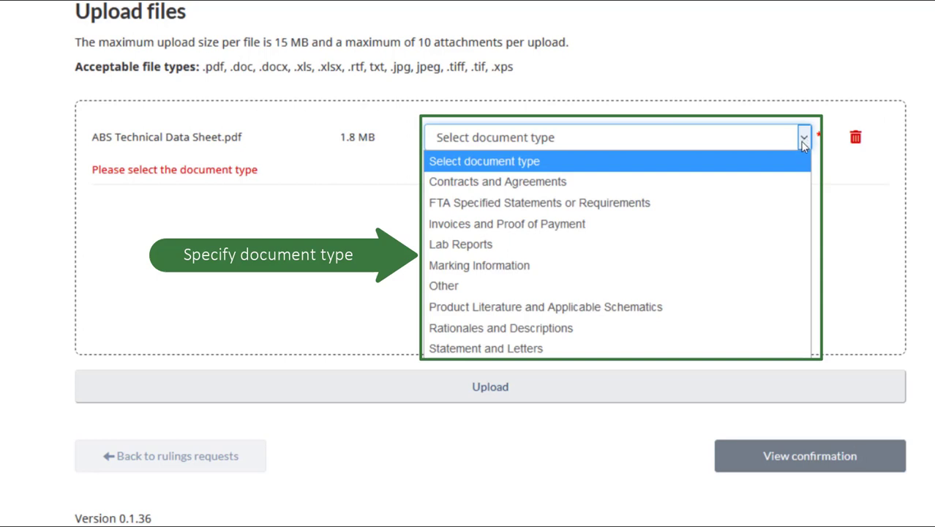
{"action": "mouse_move", "coordinate": [731, 308]}
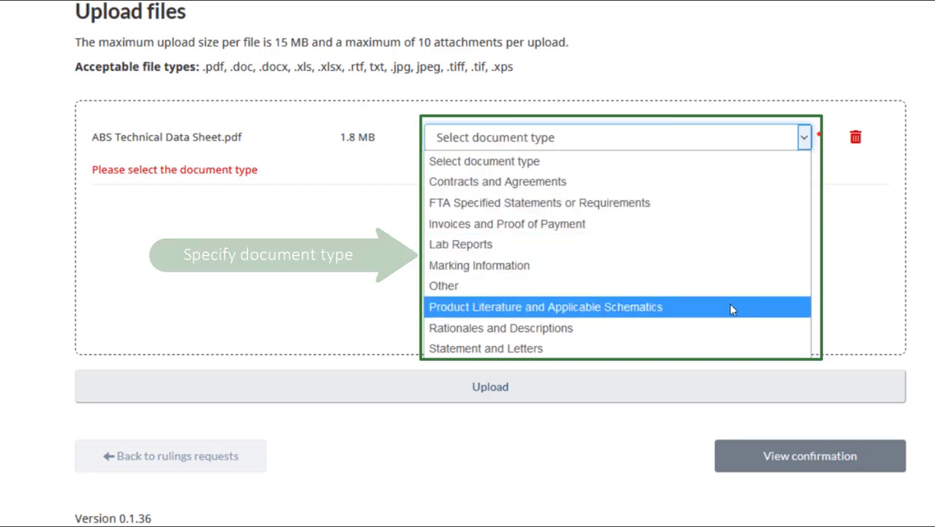
{"action": "left_click", "coordinate": [545, 308]}
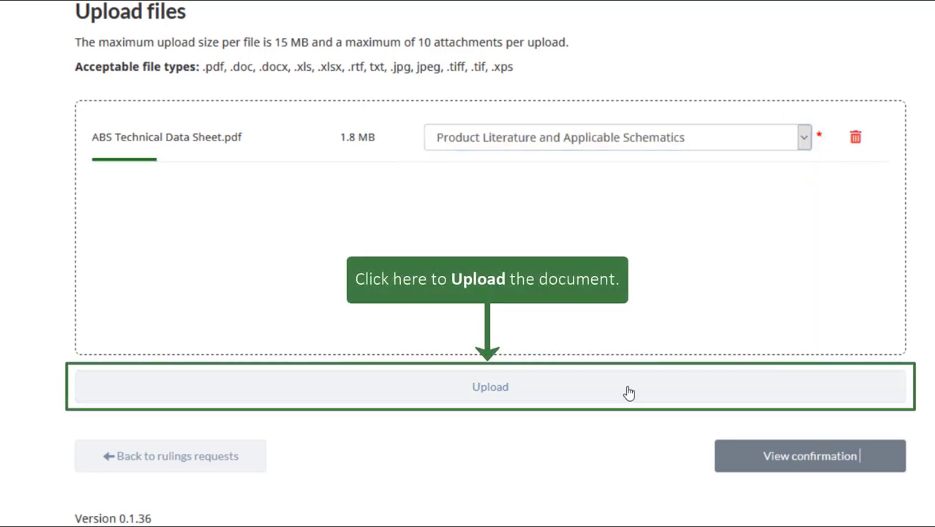
{"action": "left_click", "coordinate": [489, 386]}
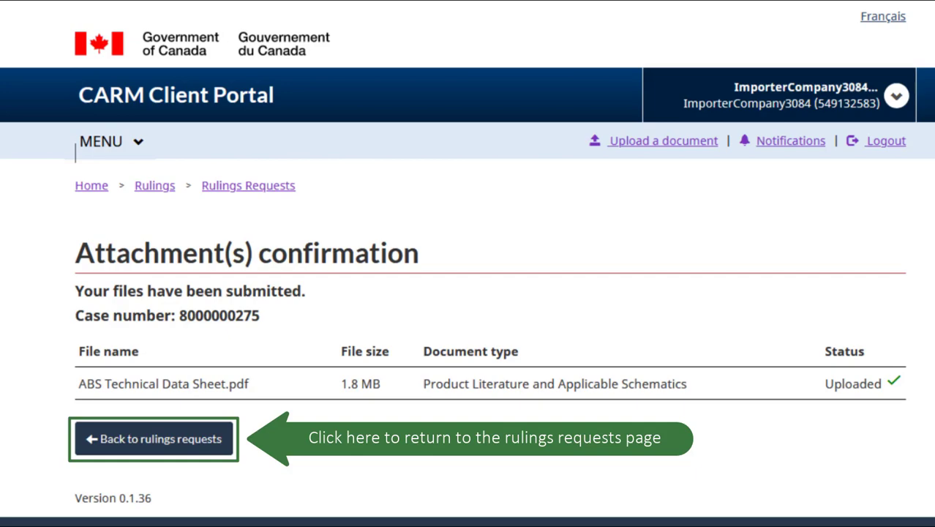
{"action": "left_click", "coordinate": [152, 439]}
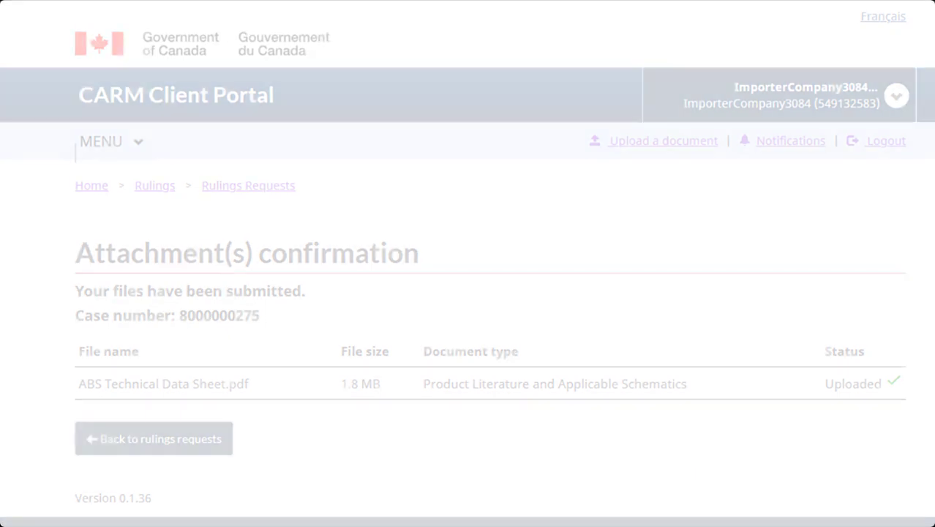